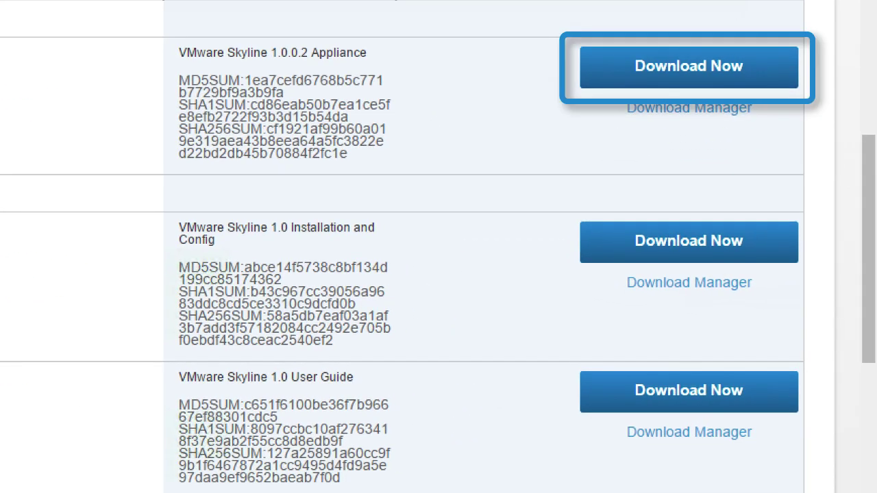
Download the VMware Skyline 1.0.0.2 Appliance package from VMware Downloads.
left_click(688, 66)
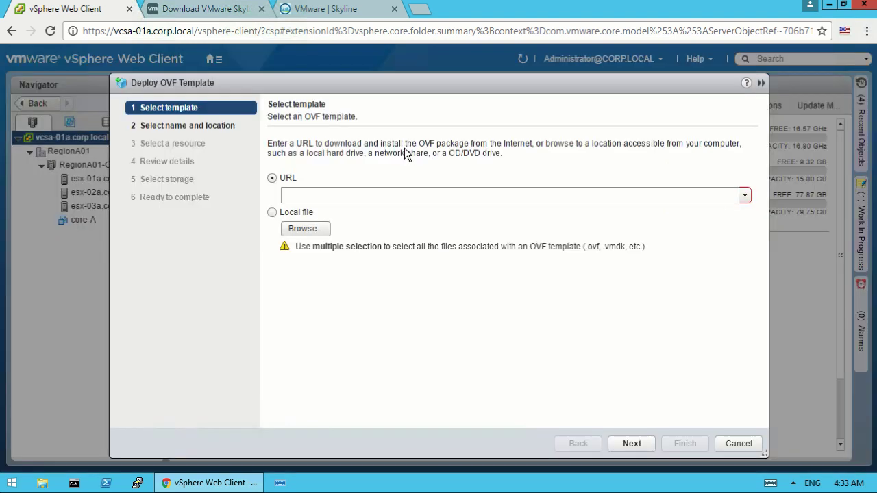
Load the Skyline-Appliance OVA from Downloads as a local-file template and continue.
left_click(271, 212)
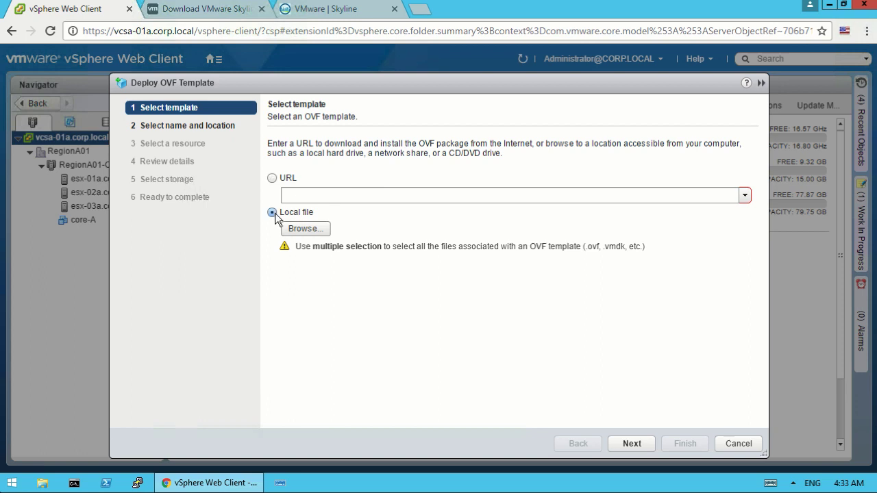
left_click(305, 229)
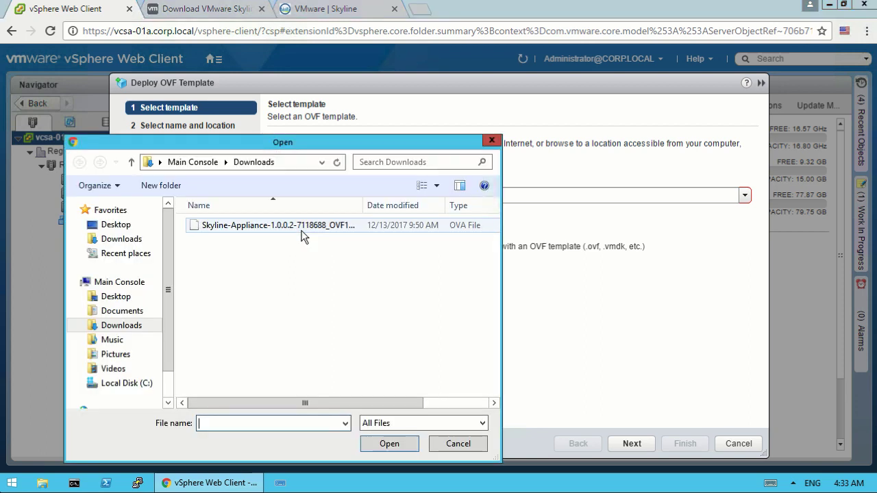
mouse_move(302, 234)
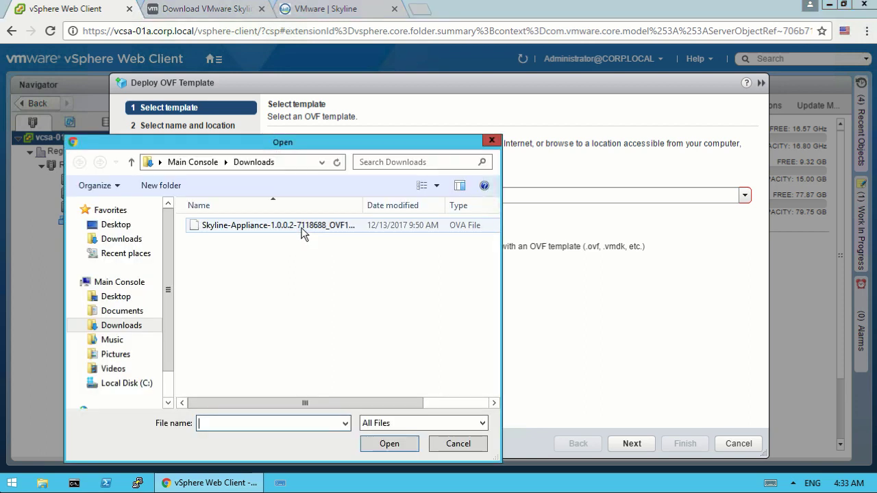
left_click(276, 225)
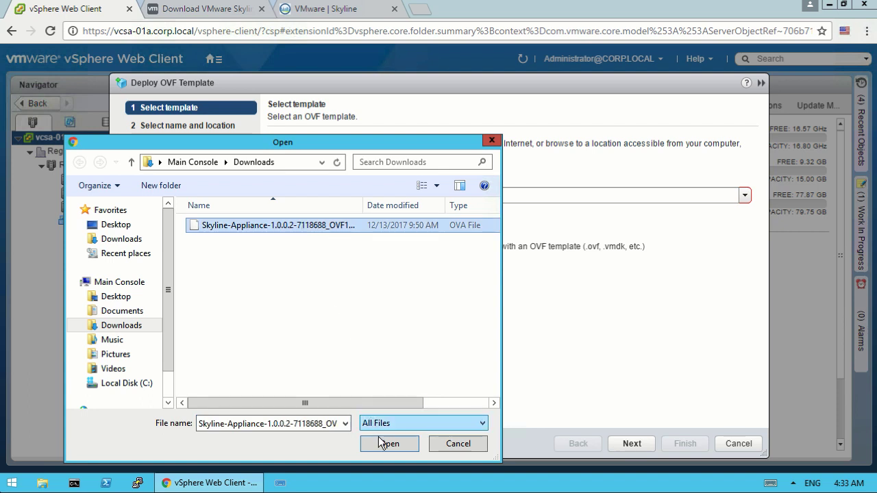
left_click(389, 444)
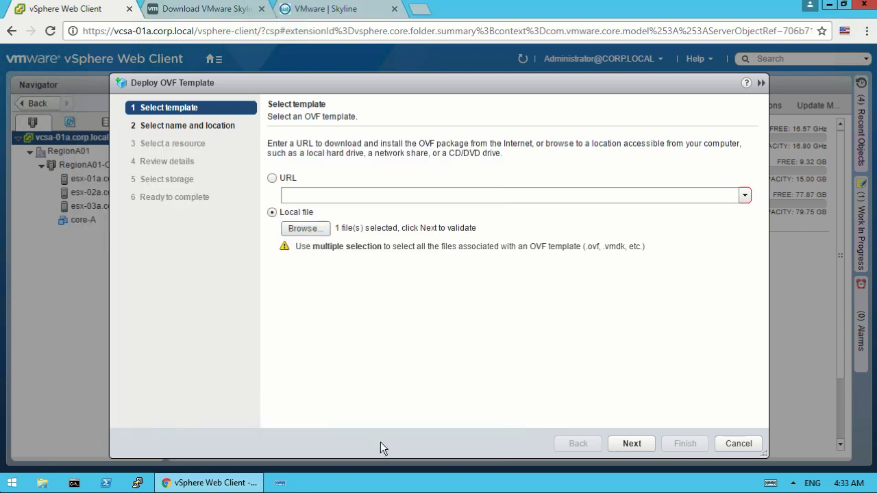
left_click(631, 444)
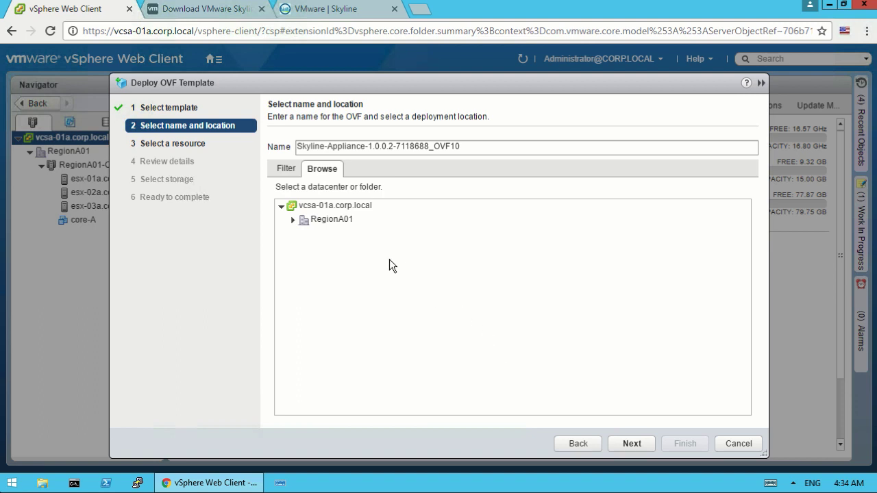
Place the appliance in the RegionA01 datacenter on the RegionA01-COMP01 cluster.
left_click(330, 219)
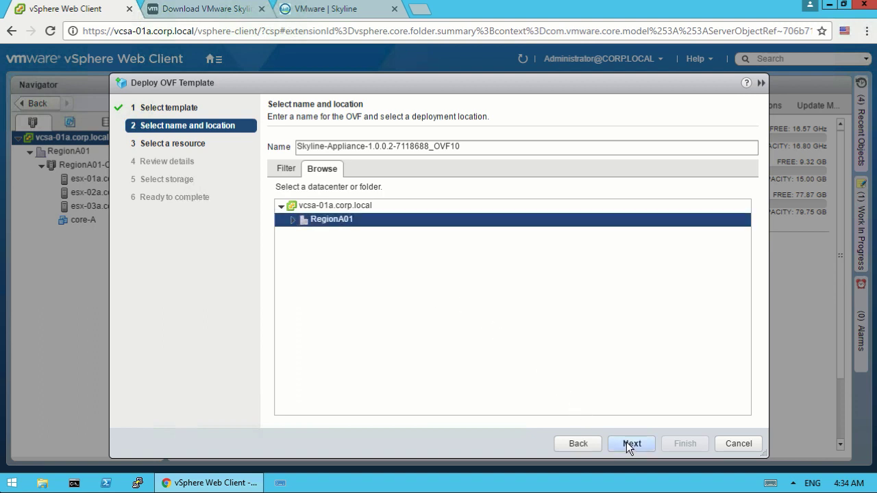
left_click(630, 443)
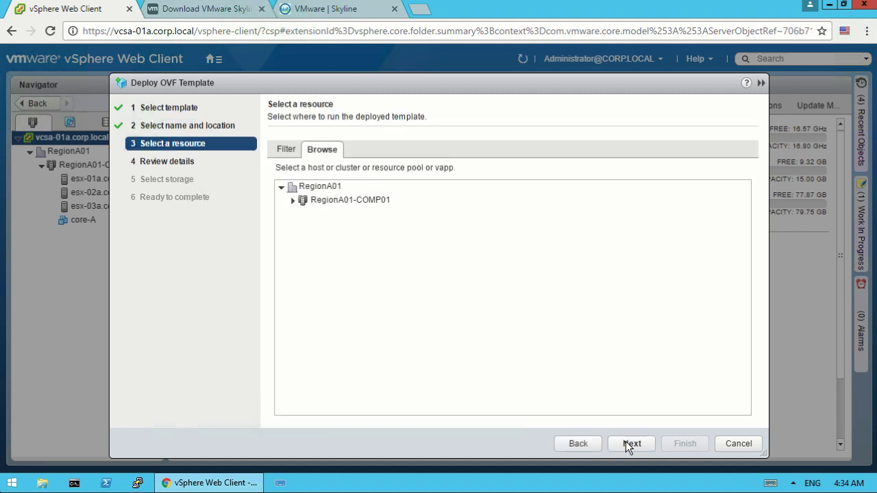
left_click(349, 199)
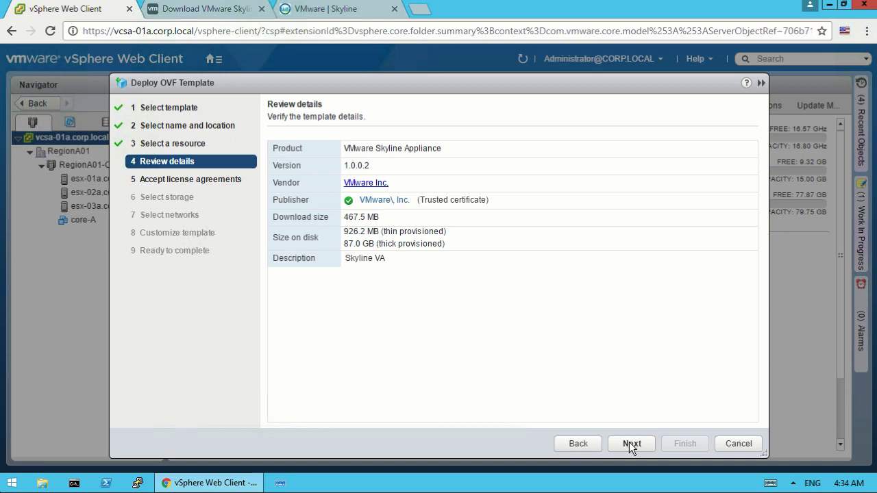
Confirm the template details and accept the Skyline license agreement.
left_click(631, 443)
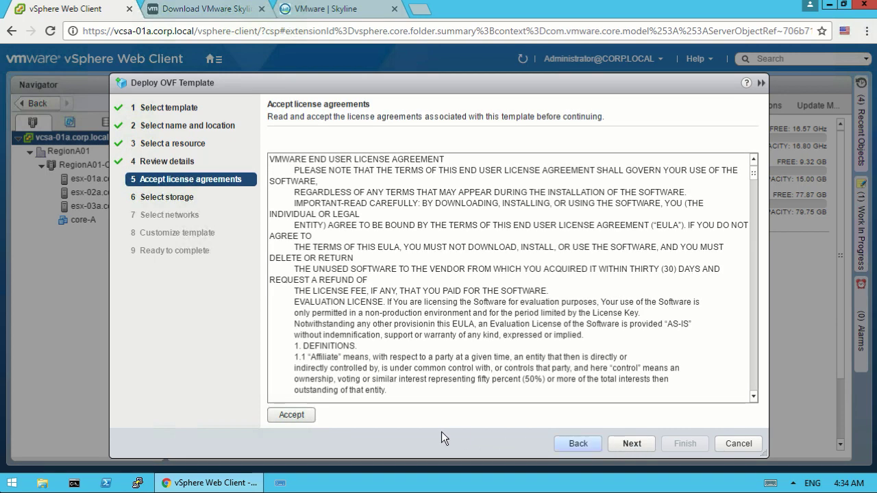
left_click(291, 415)
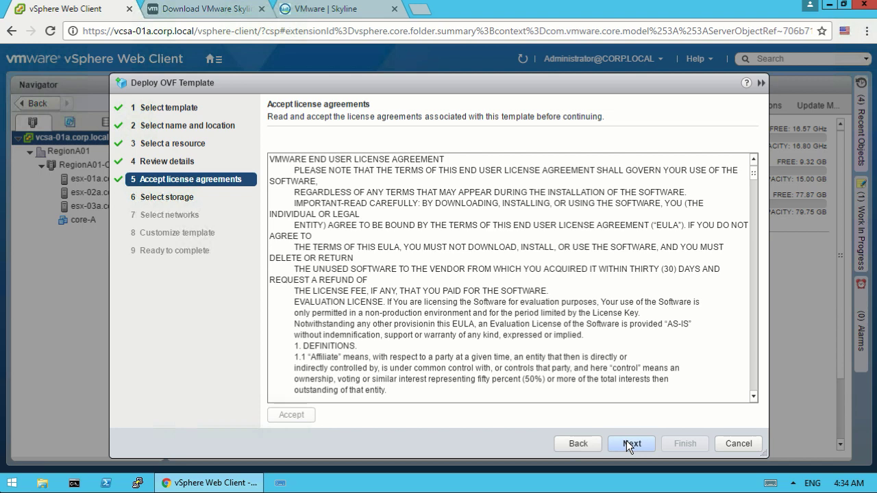
left_click(632, 443)
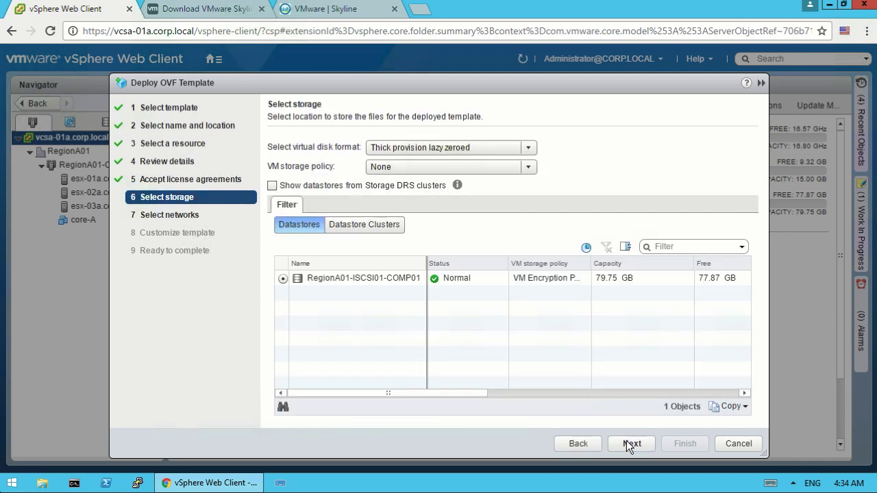
mouse_move(537, 236)
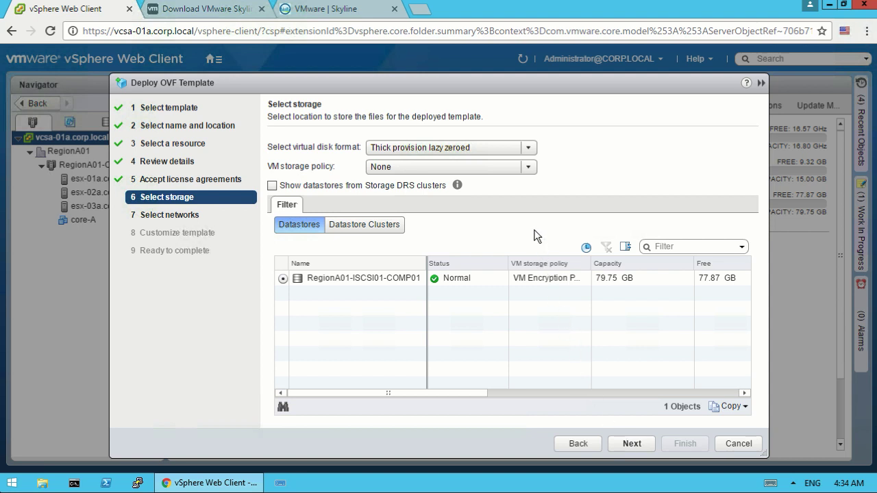
Store the appliance disk thin provisioned on RegionA01-ISCSI01-COMP01.
left_click(528, 147)
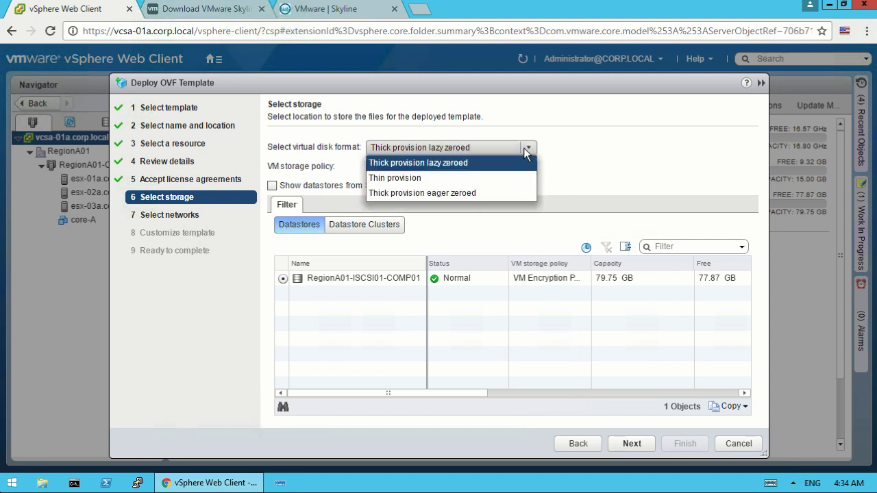
left_click(394, 178)
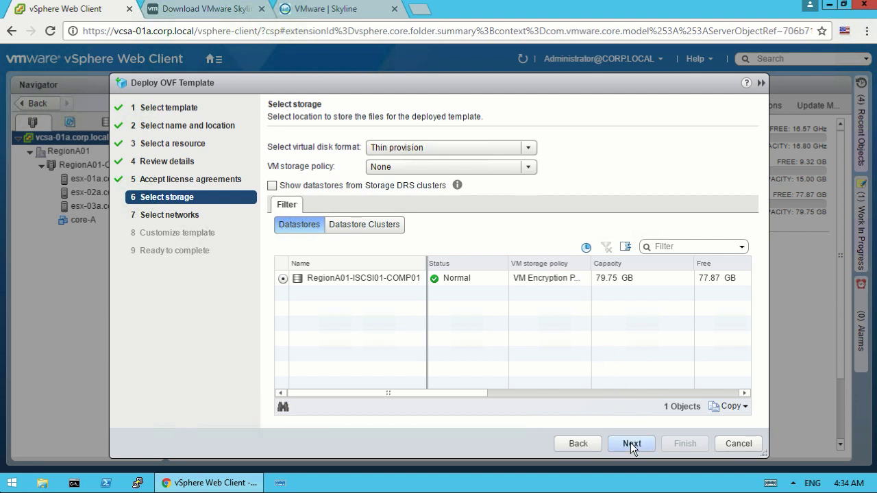
left_click(631, 443)
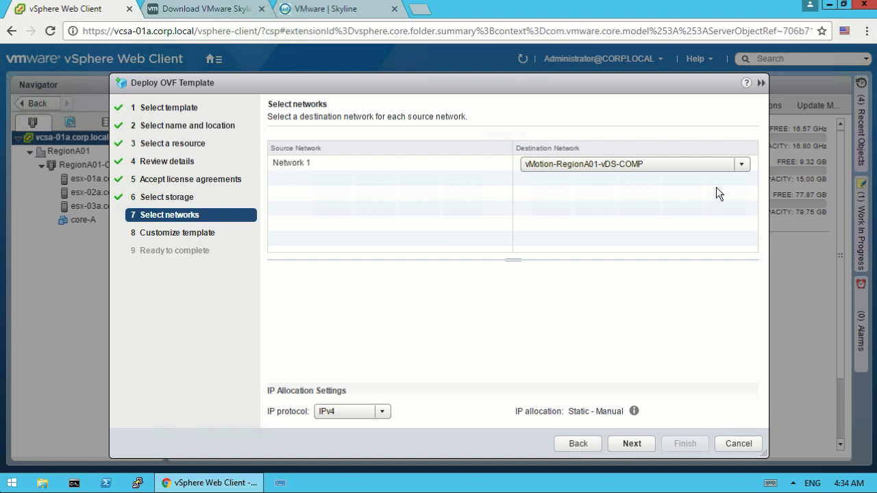
Map Network 1 to the VM-RegionA01-vDS-COMP destination network.
left_click(741, 163)
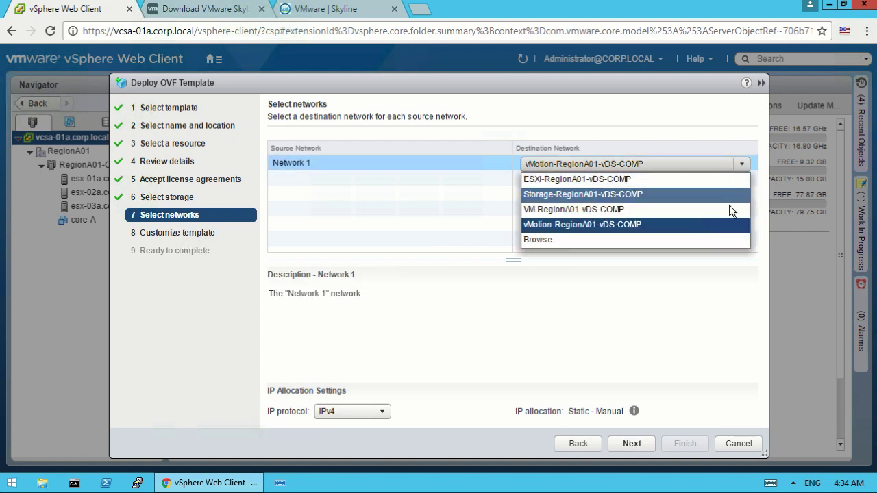
left_click(572, 209)
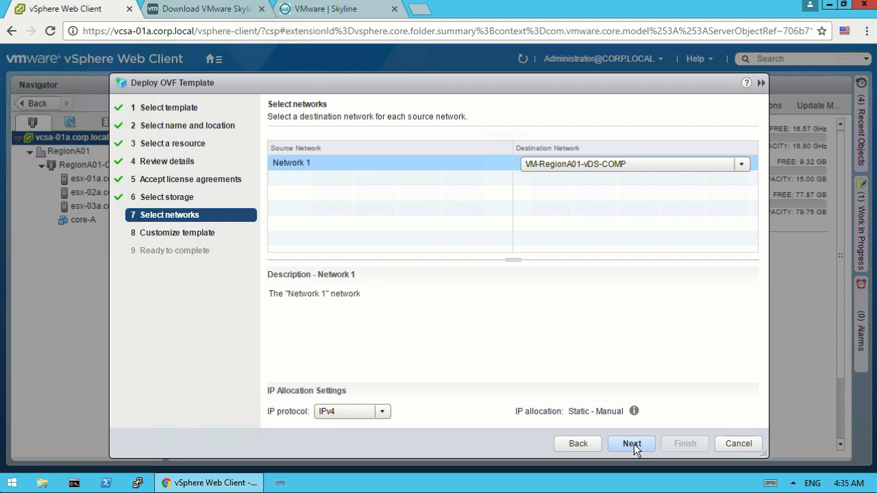
left_click(630, 443)
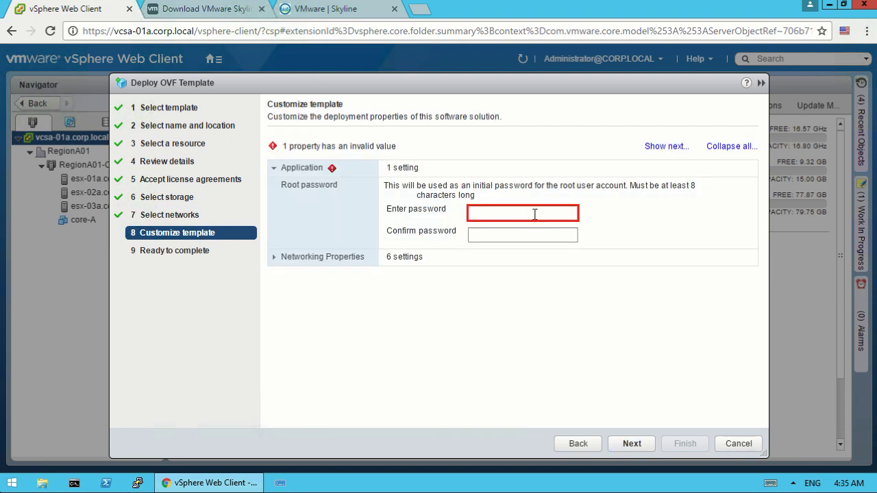
Set the appliance root password, review the summary and finish deploying Skyline-Appliance-1.0.0.2.
type("********")
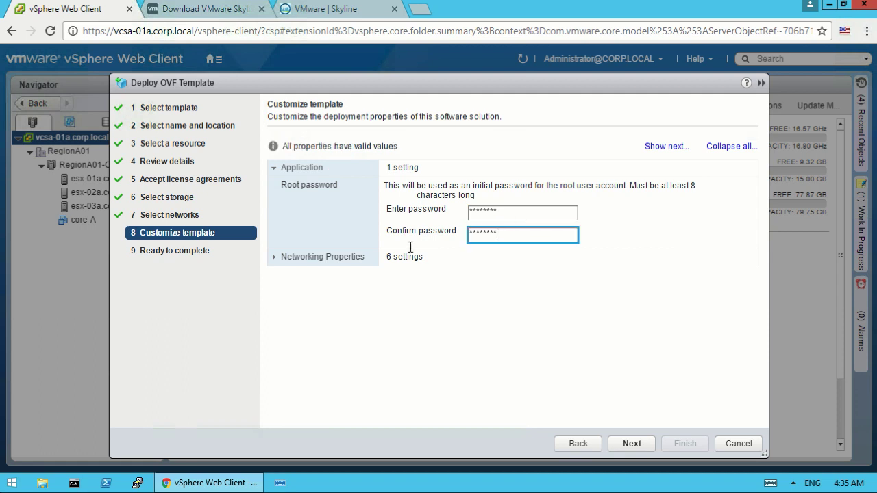
left_click(273, 257)
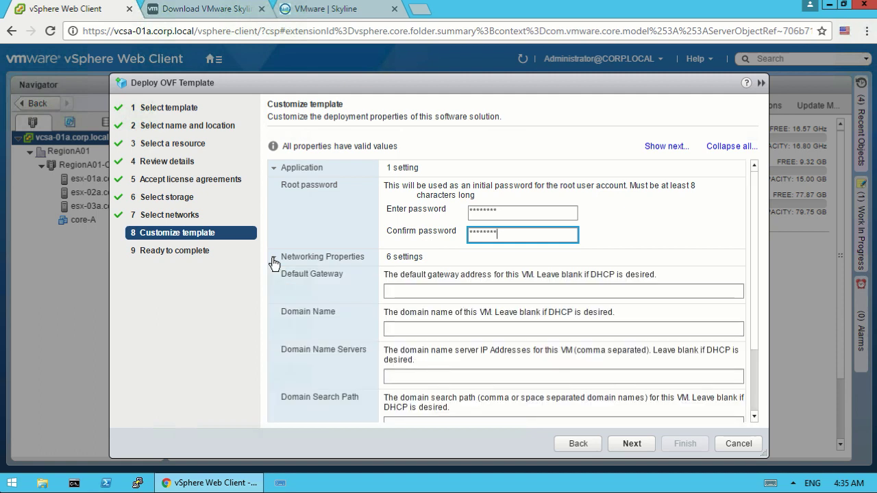
left_click(630, 443)
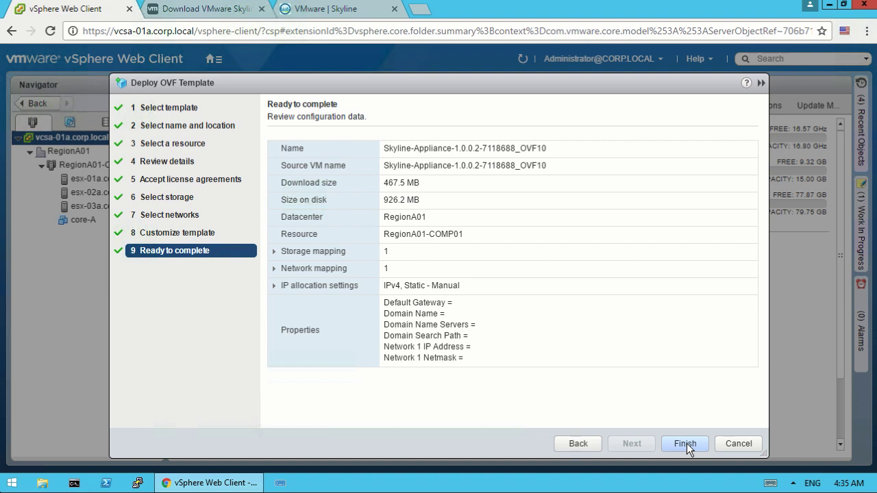
left_click(683, 444)
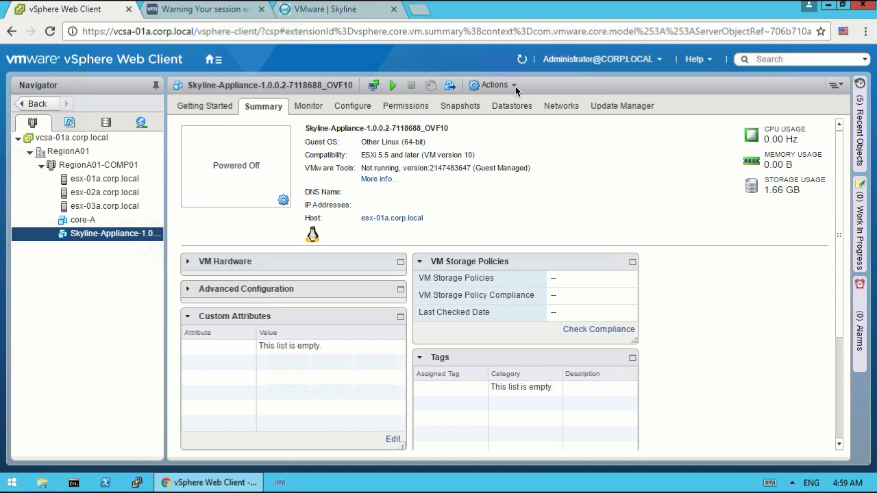
Power on the Skyline appliance VM and open its console.
left_click(493, 85)
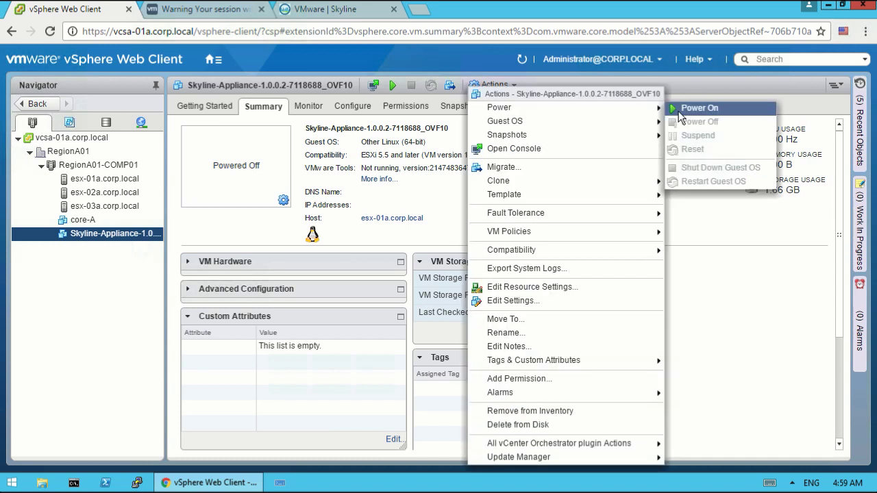
left_click(698, 108)
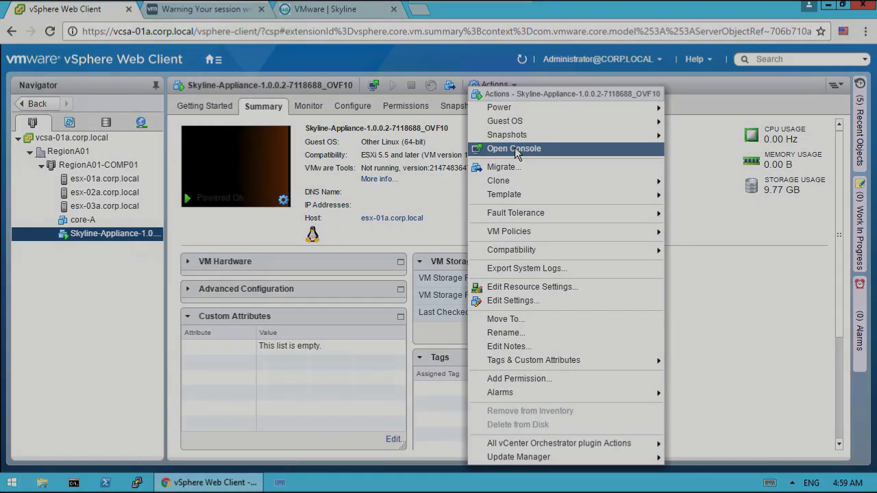
left_click(514, 148)
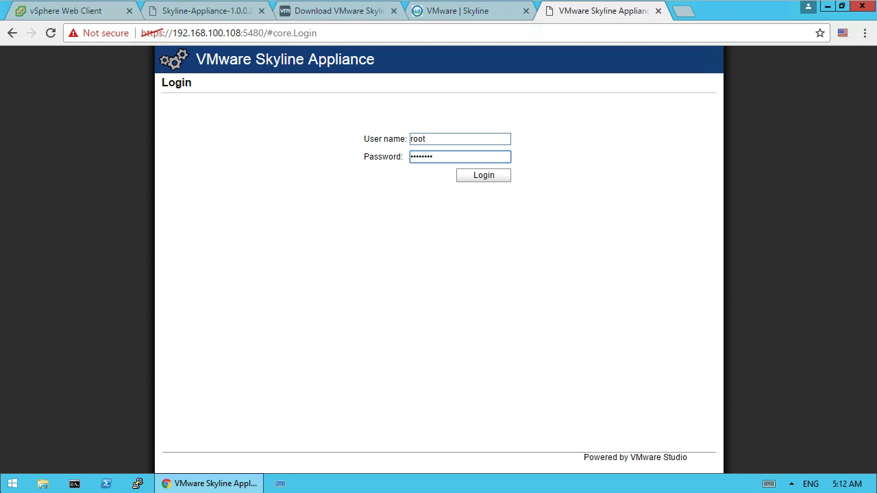
Log in to appliance management, check network status and reach the Skyline Collector page.
left_click(482, 175)
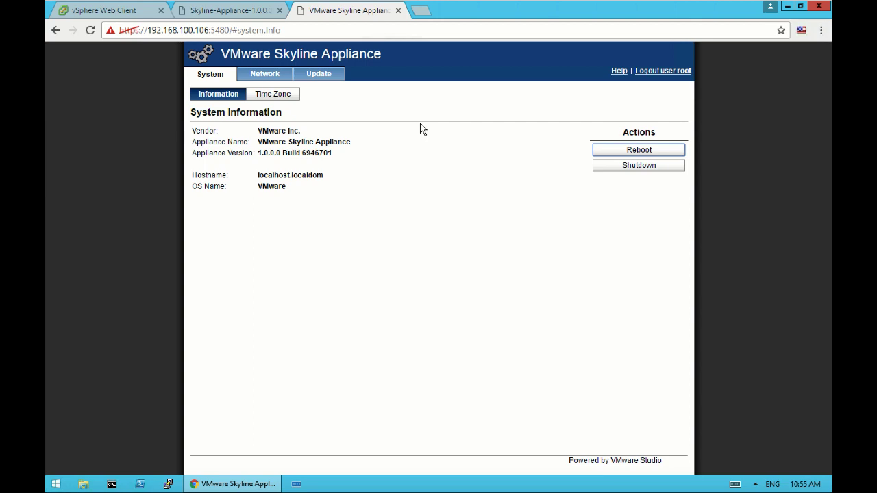
left_click(264, 73)
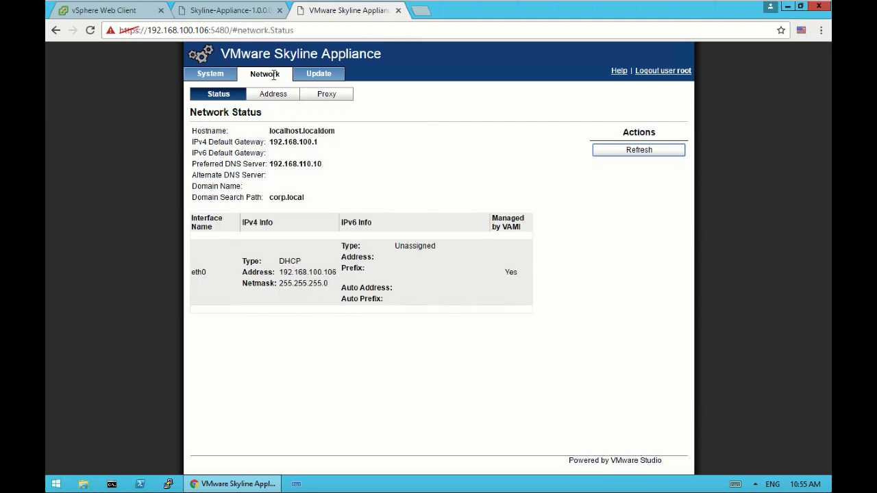
left_click(317, 73)
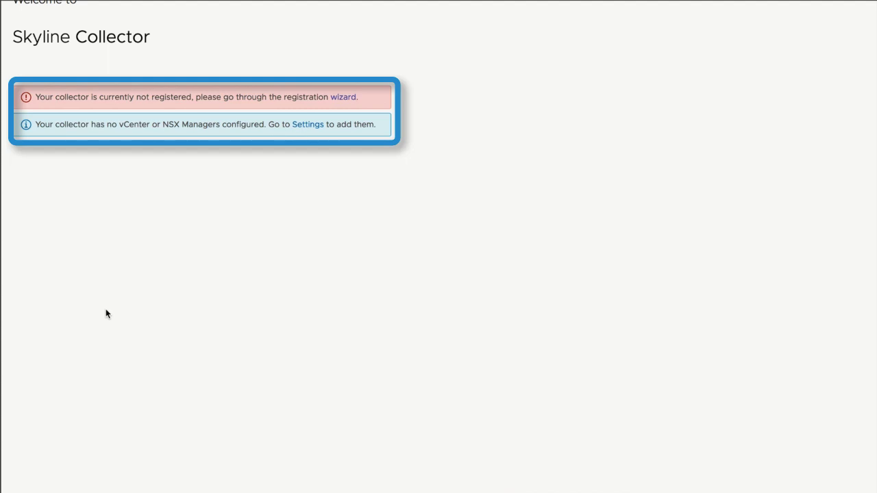
Start the registration wizard and change the Skyline Collector admin password.
left_click(343, 96)
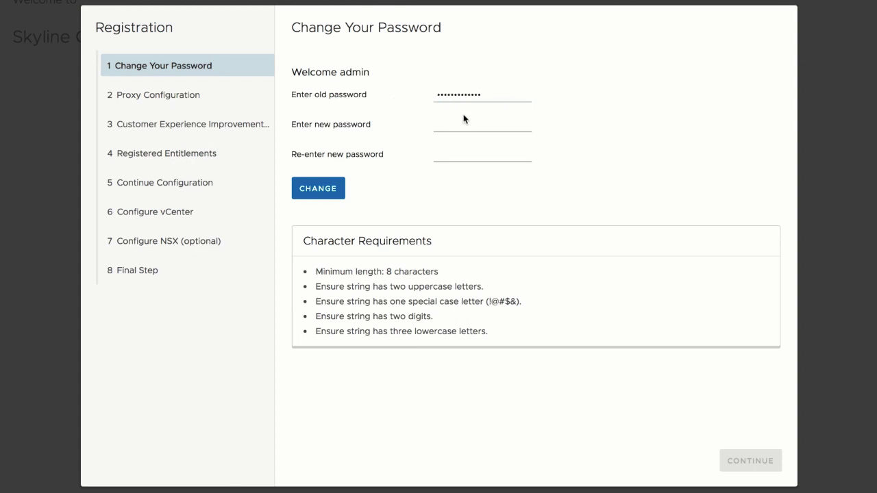
left_click(318, 187)
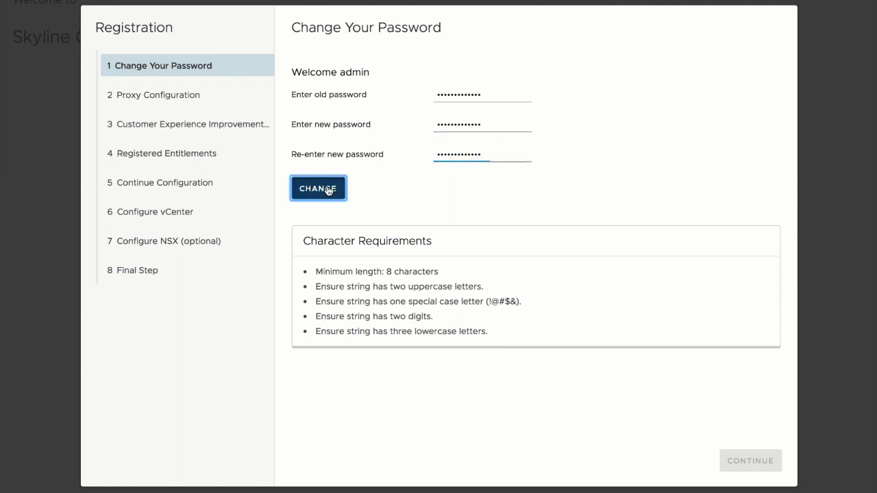
left_click(318, 188)
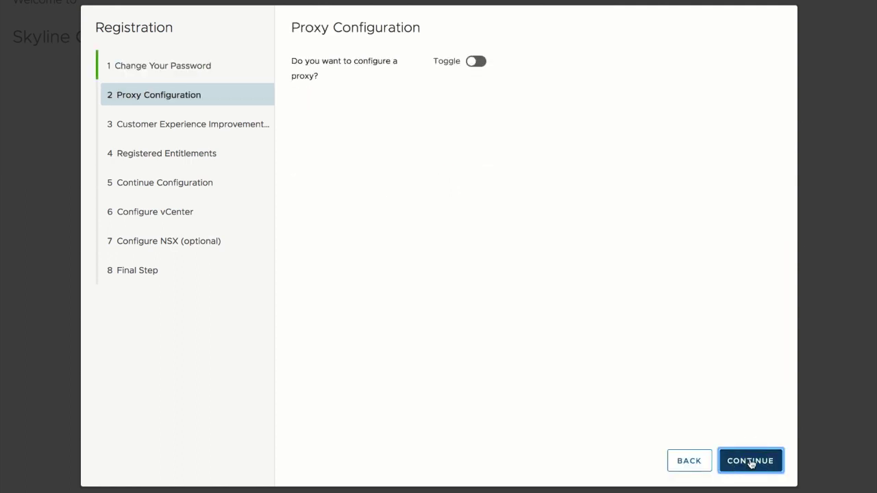
Move past the password step and reveal the proxy server settings on Proxy Configuration.
left_click(480, 60)
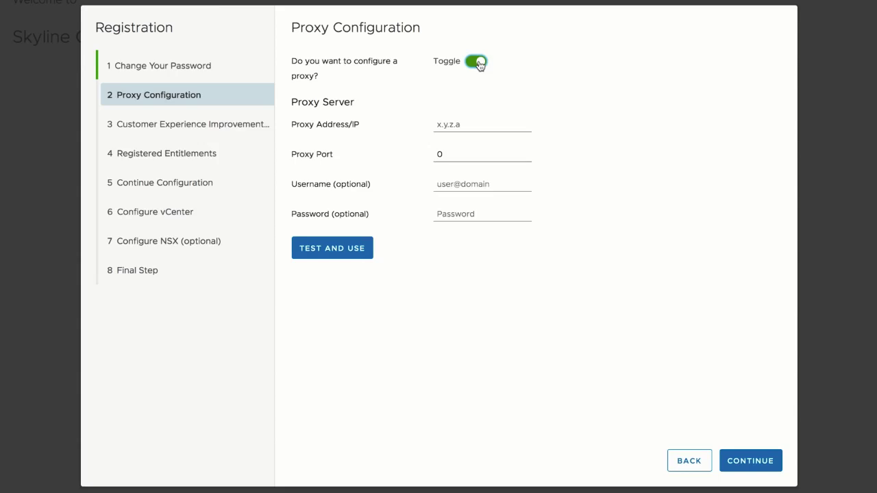
left_click(750, 461)
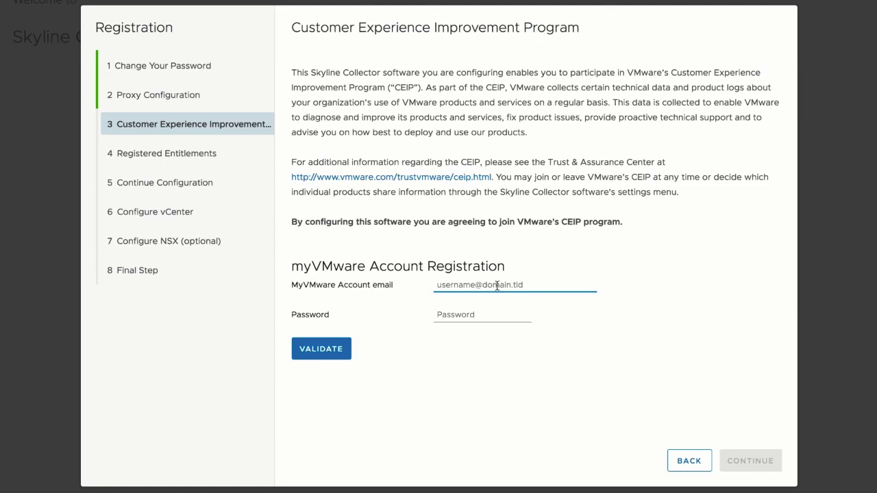
Enter the myVMware account email and password and validate to register the collector.
left_click(320, 348)
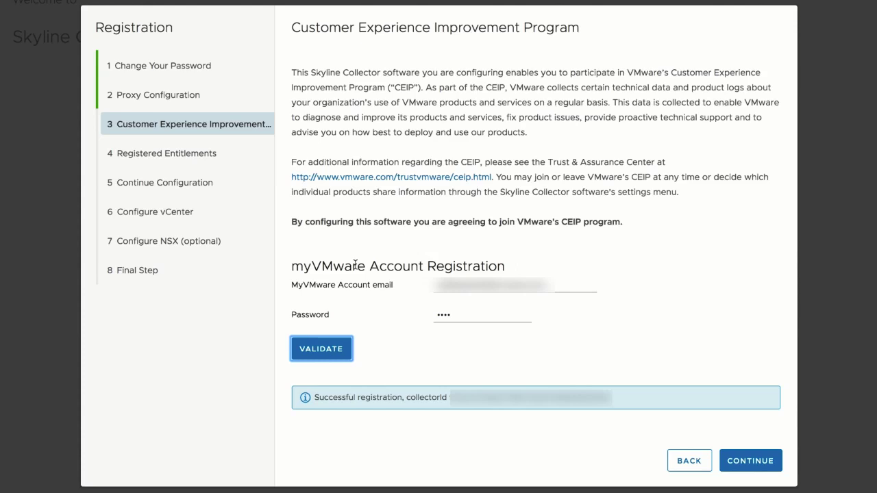
left_click(751, 460)
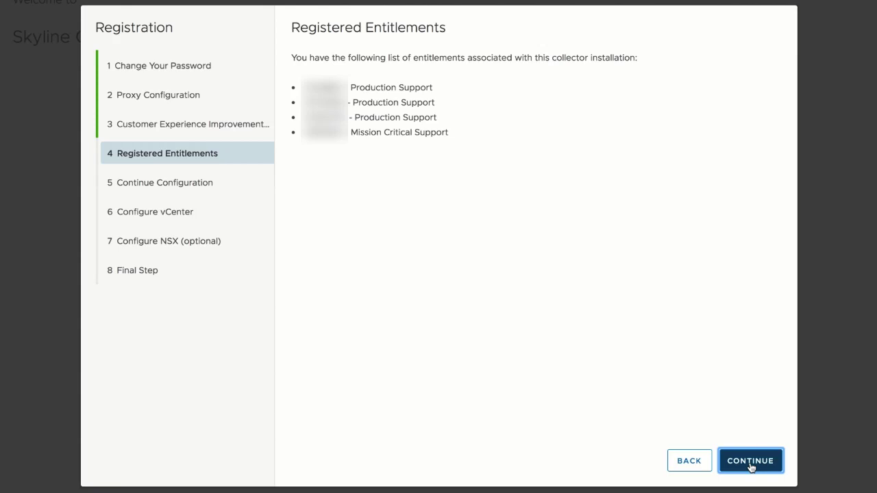
Continue past Registered Entitlements and Continue Configuration to reach the vCenter form.
left_click(749, 460)
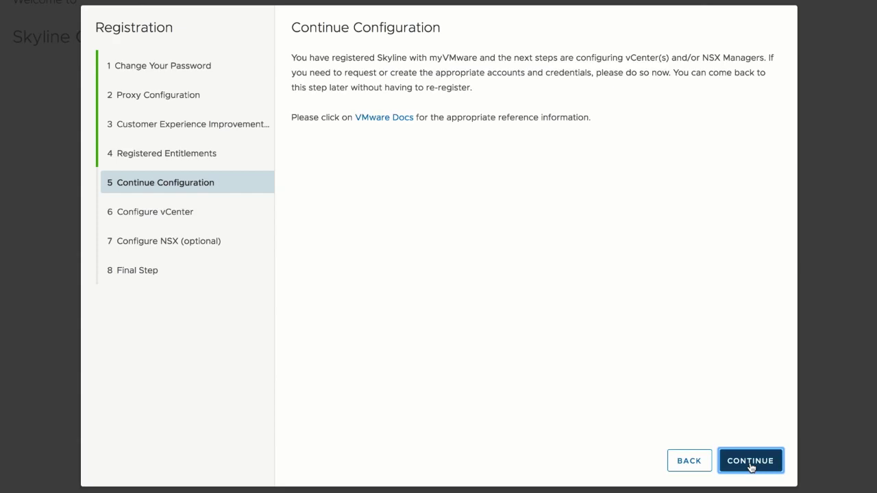
left_click(749, 461)
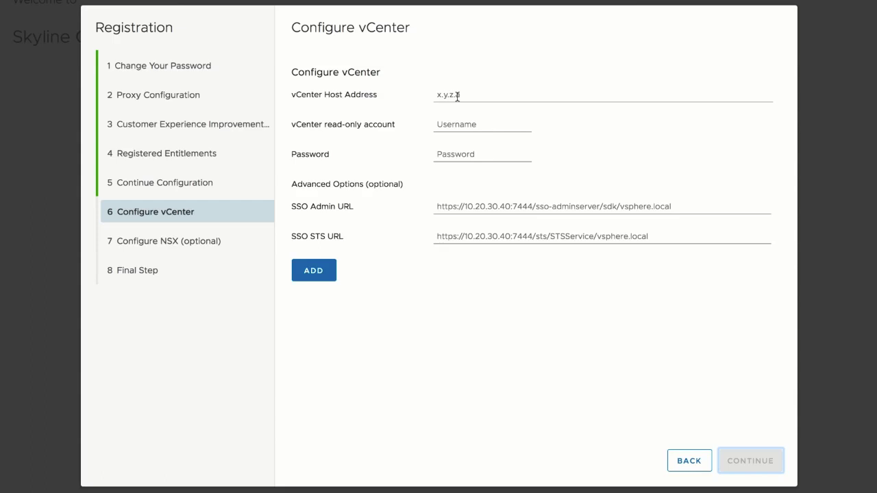
Add the vCenter with host, account and password, then fill NSX Manager and controller credentials.
left_click(314, 270)
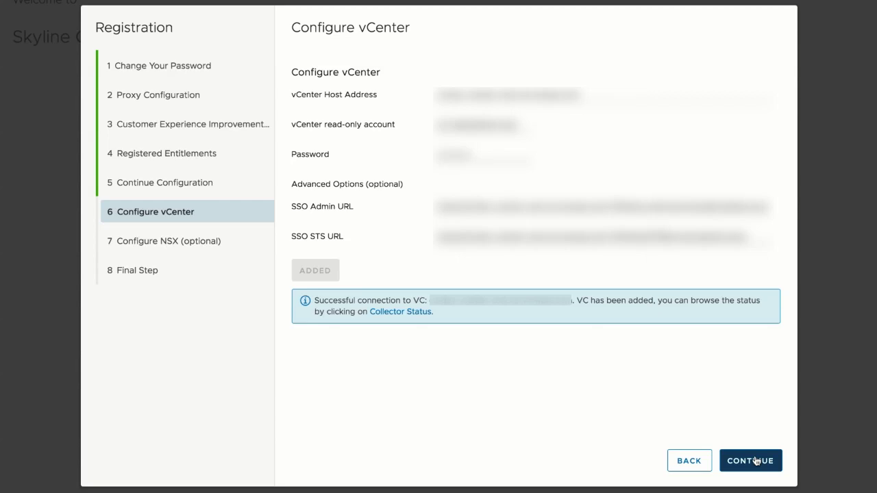
left_click(750, 460)
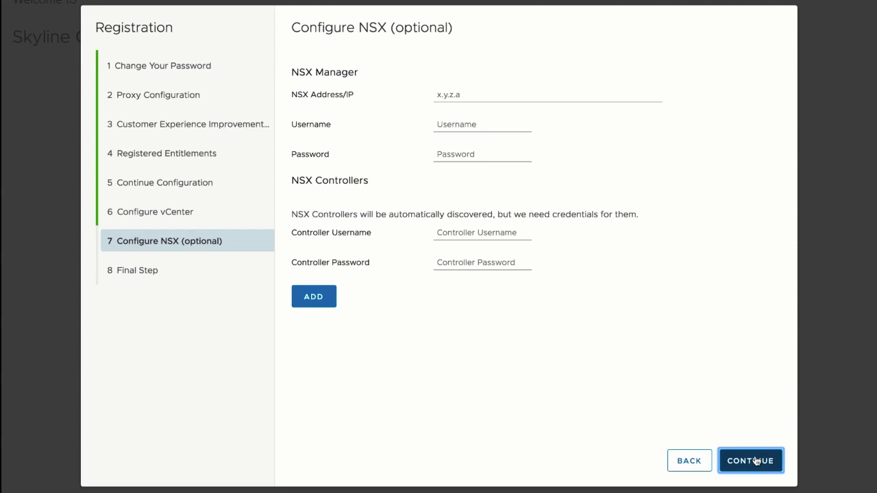
left_click(314, 296)
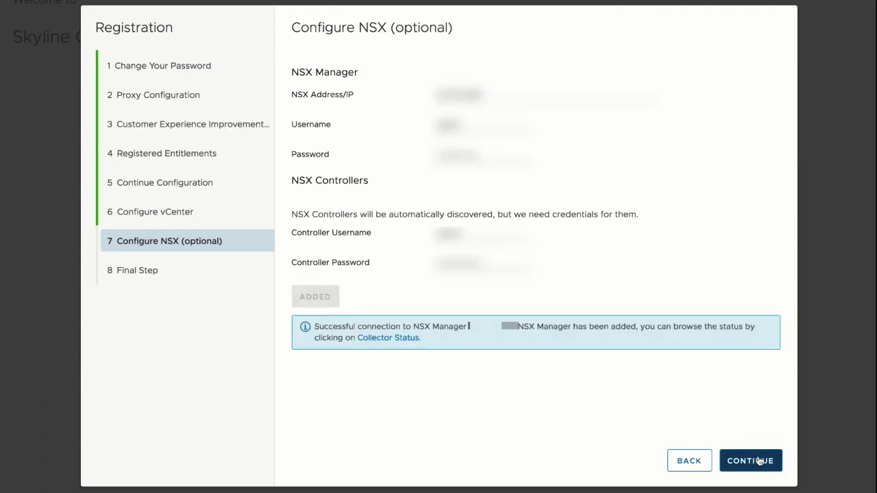